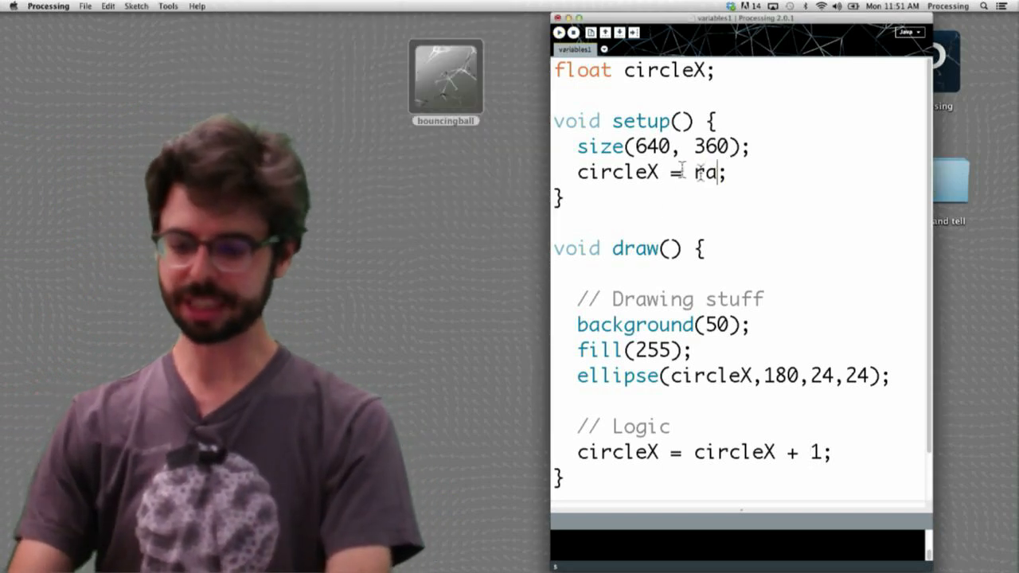
# Step: Initialise circleX to random(0, width) in setup and comment out the circleX + 1 line
pyautogui.write('andom(0')
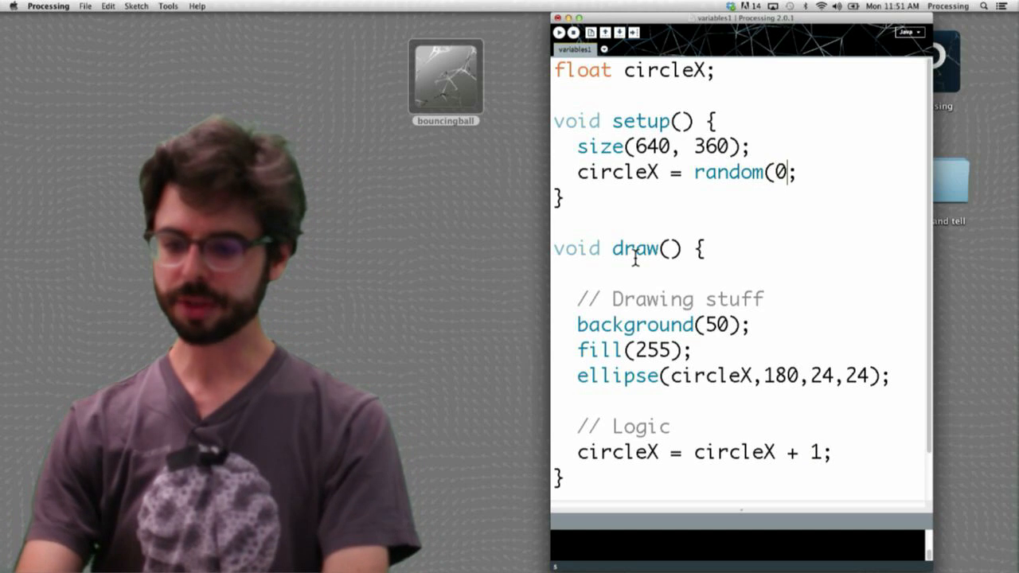
pyautogui.write(',width')
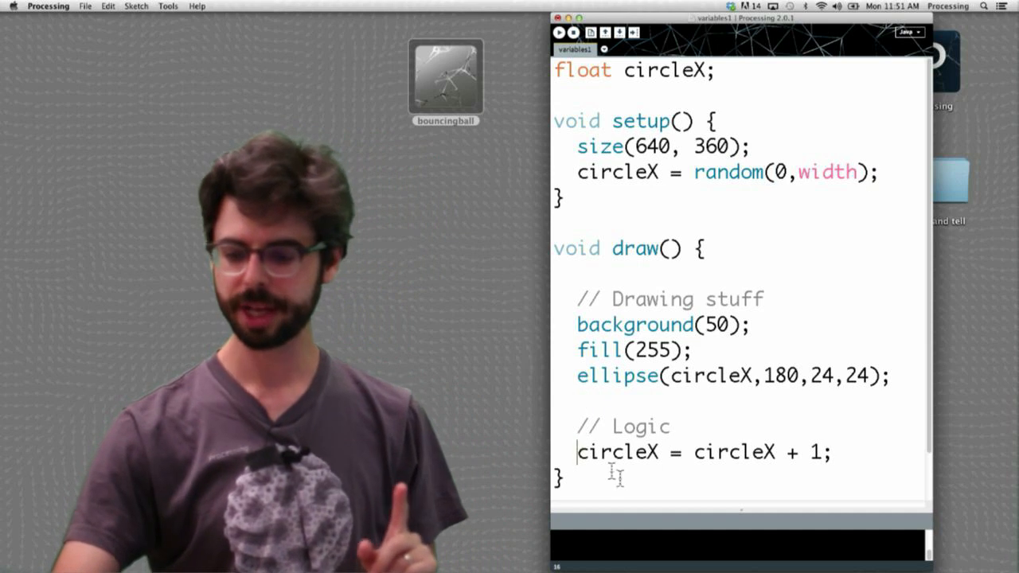
pyautogui.write('//')
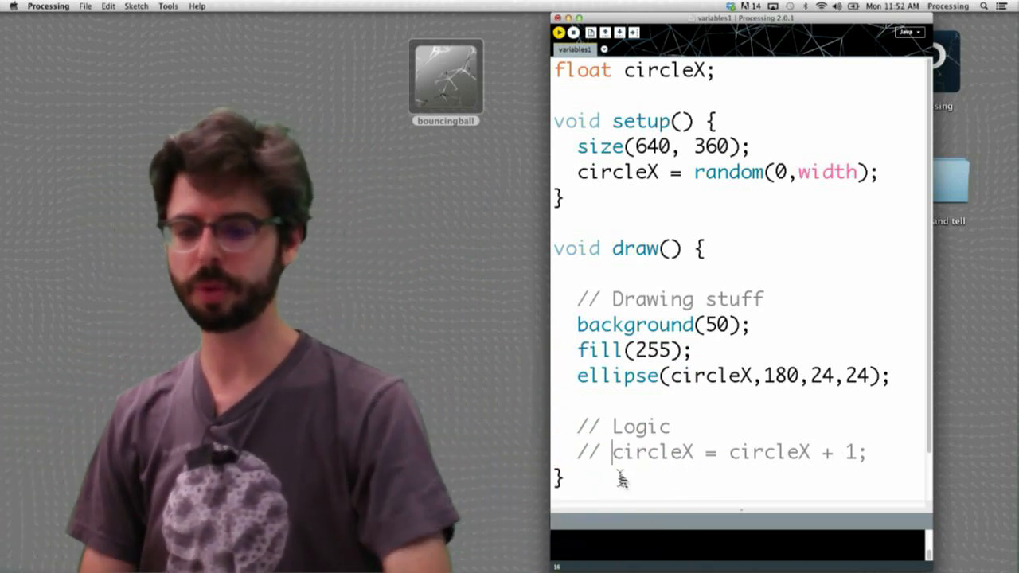
# Step: Run the sketch to view the circle at a random horizontal position
pyautogui.click(560, 32)
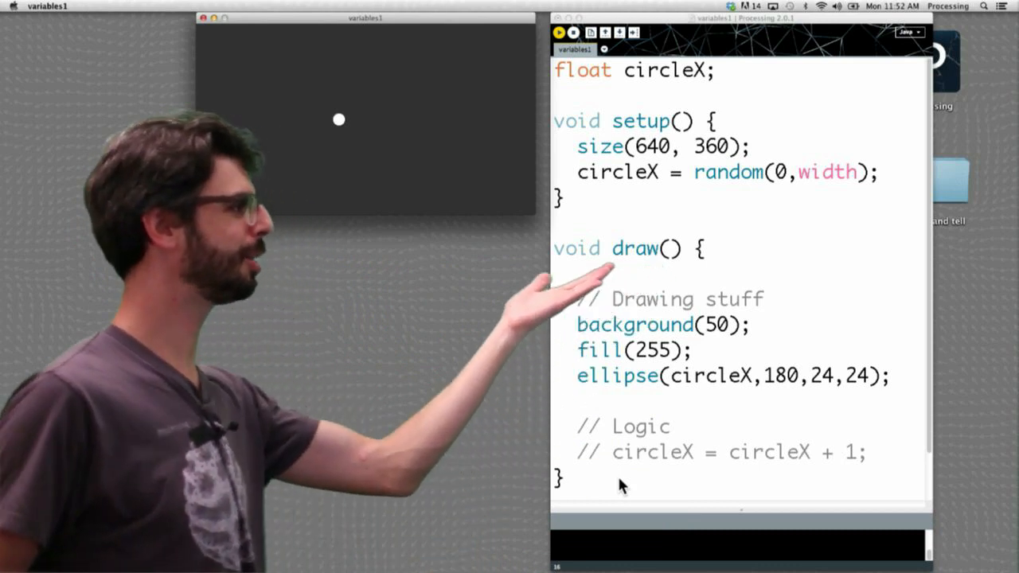
pyautogui.moveTo(765, 342)
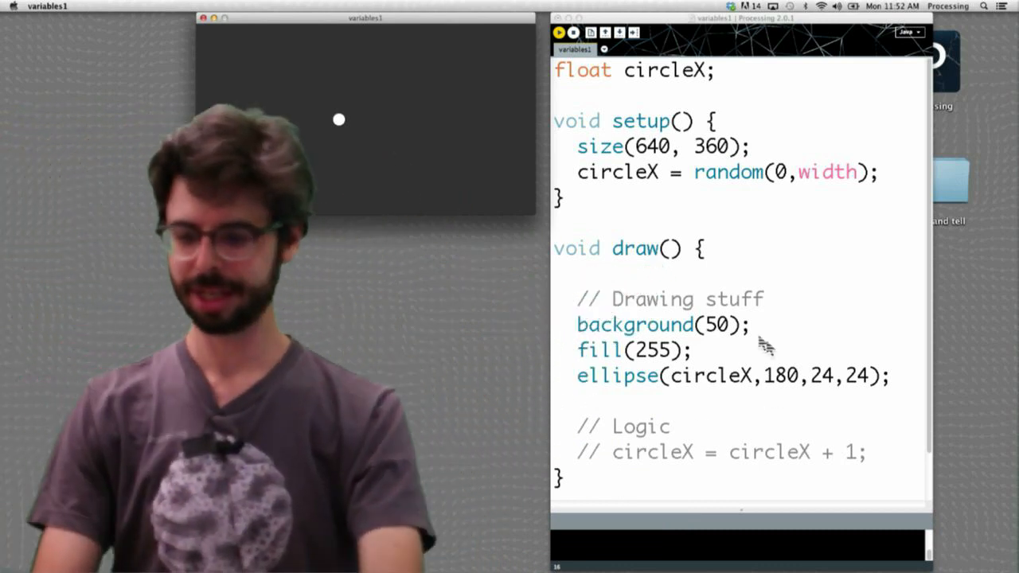
pyautogui.moveTo(744, 333)
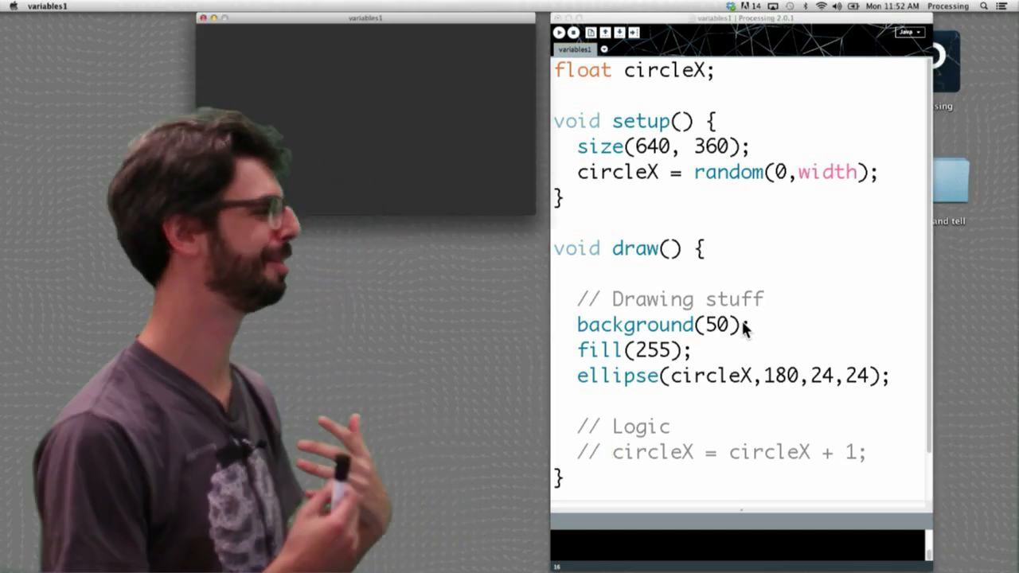
pyautogui.click(559, 33)
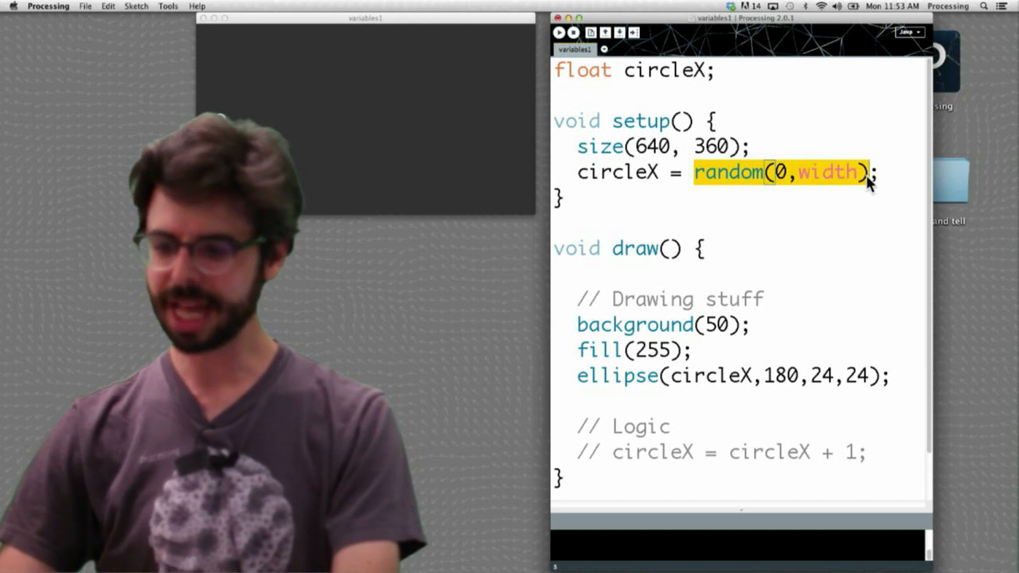
# Step: Try width/2 and 100 as circleX's initial value, then revert to a bare float declaration
pyautogui.write('widt')
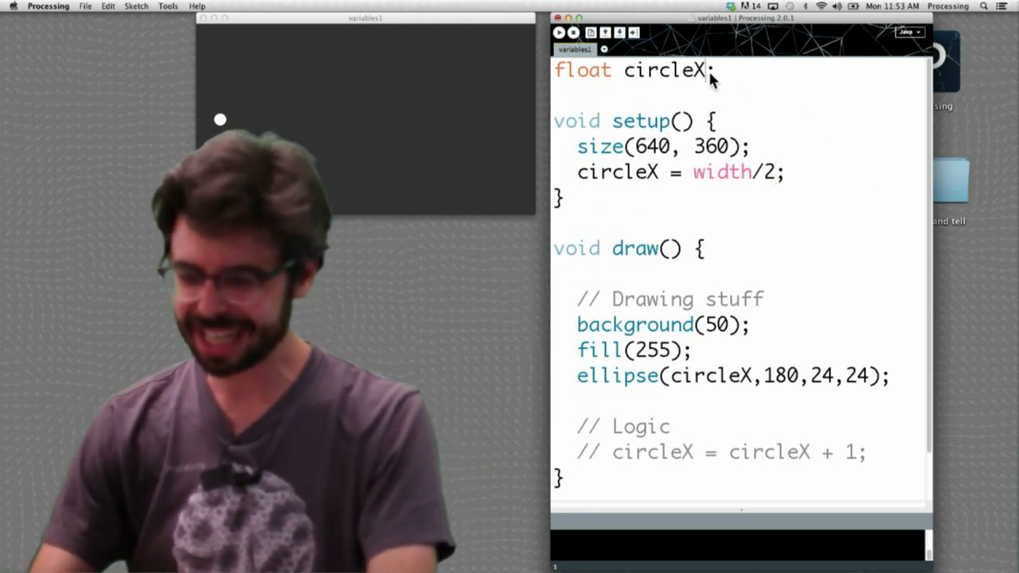
pyautogui.write('= 100')
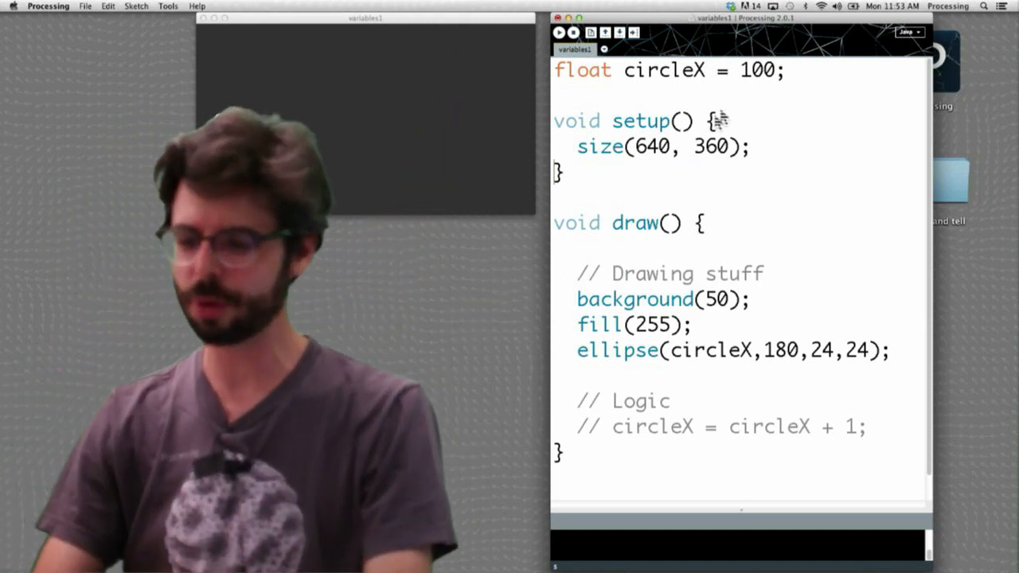
pyautogui.write('width/2')
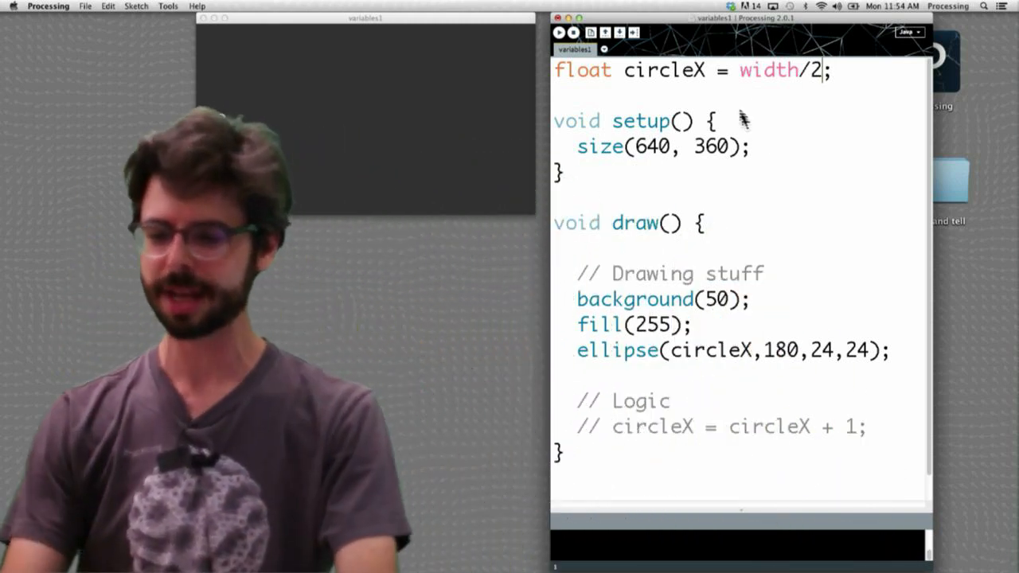
pyautogui.press('Backspace')
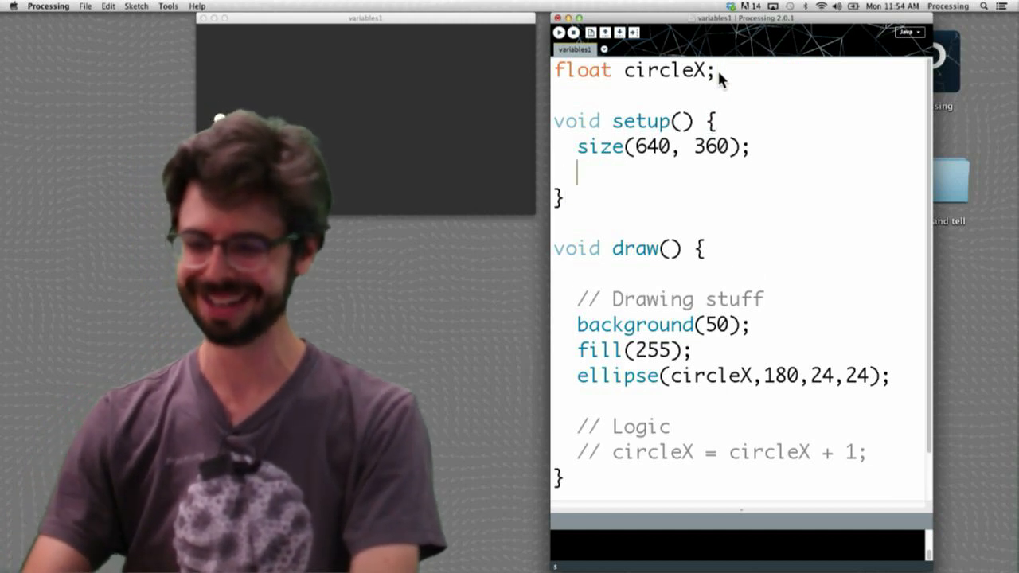
# Step: Add circleX = width/2; to setup
pyautogui.write('circl')
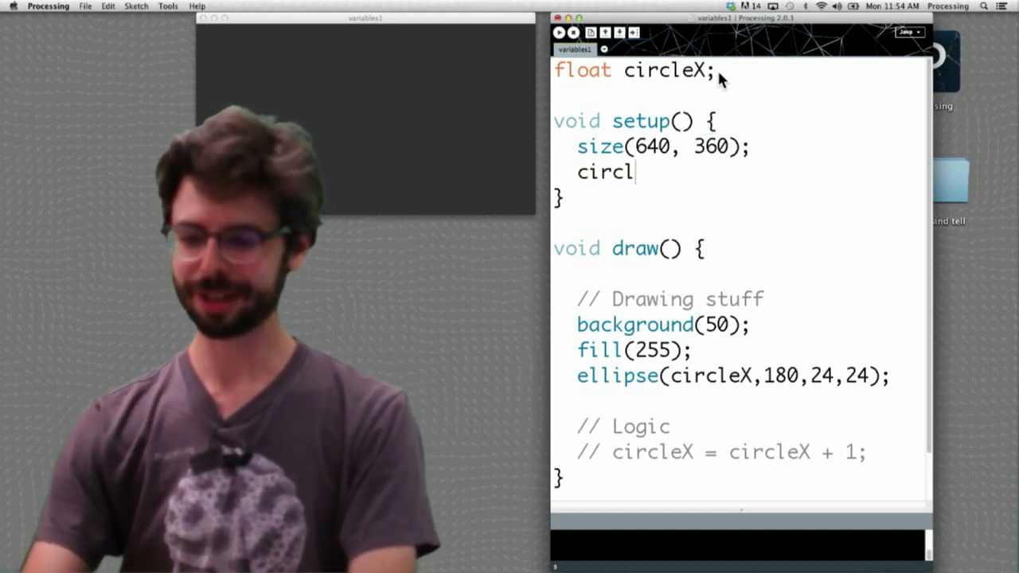
pyautogui.write('eX = w')
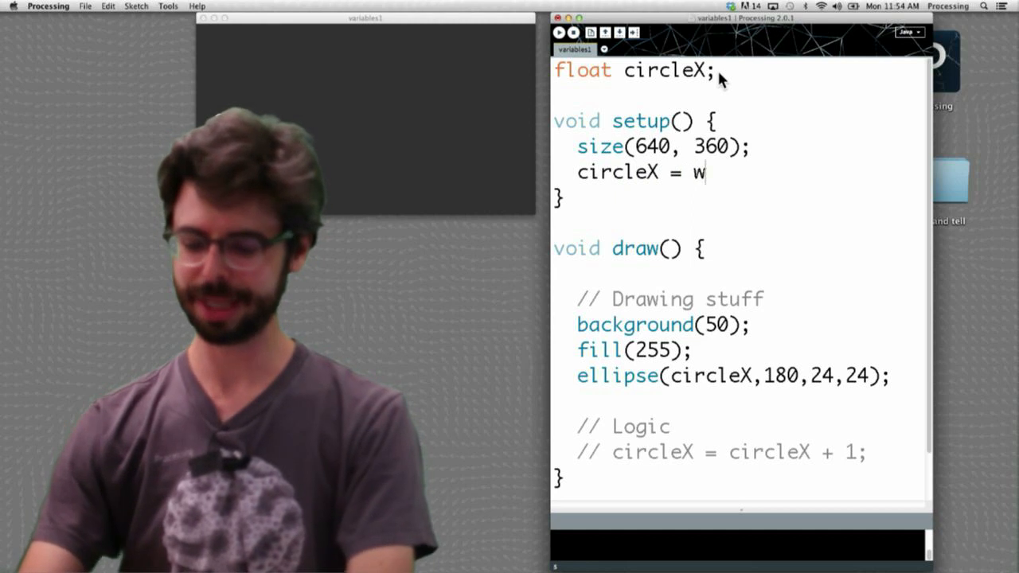
pyautogui.write('idth')
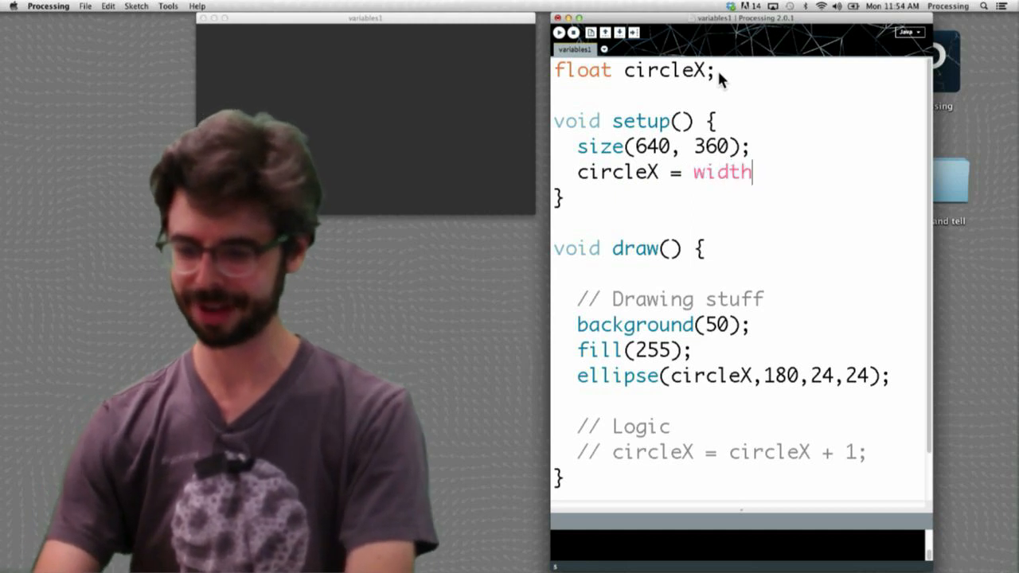
pyautogui.write('/2;')
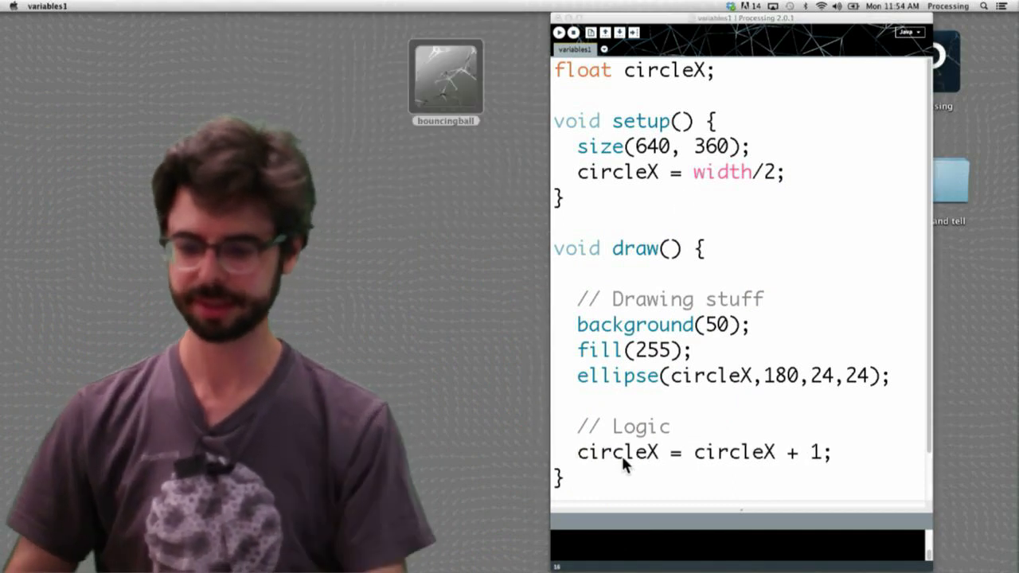
# Step: Change draw's update line to circleX = circleX + random(-2,2);
pyautogui.click(562, 32)
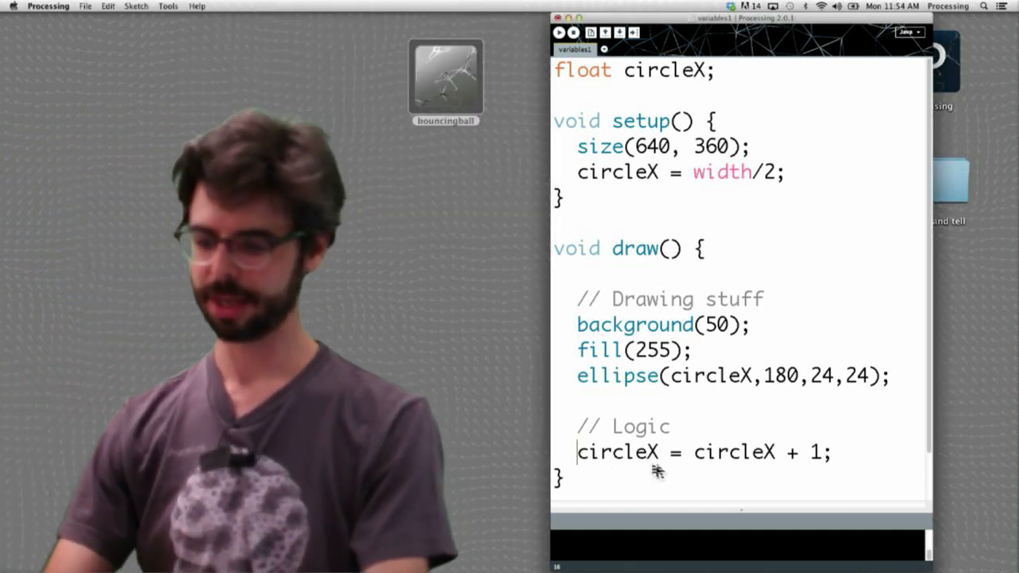
pyautogui.moveTo(688, 422)
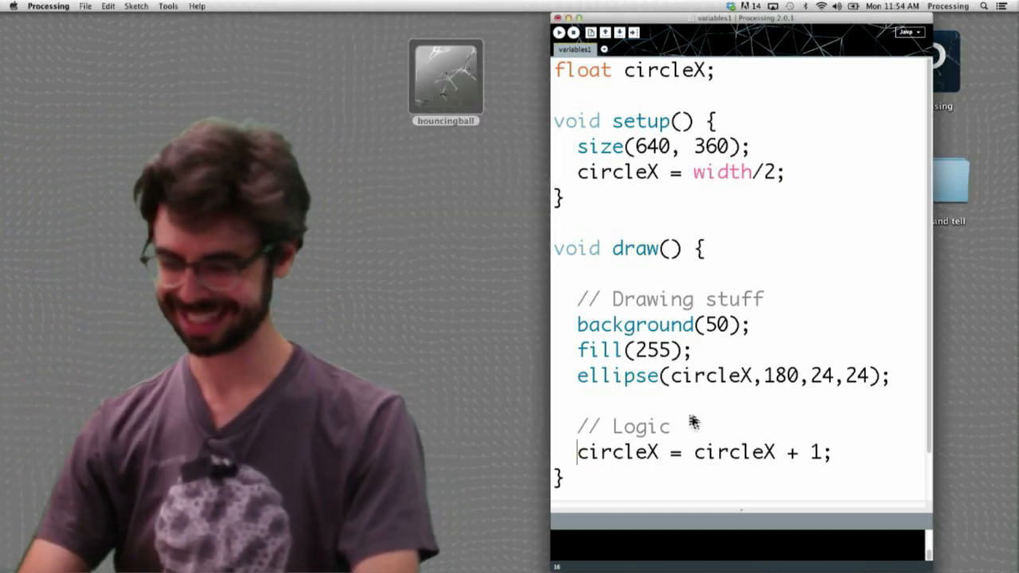
pyautogui.write('ra')
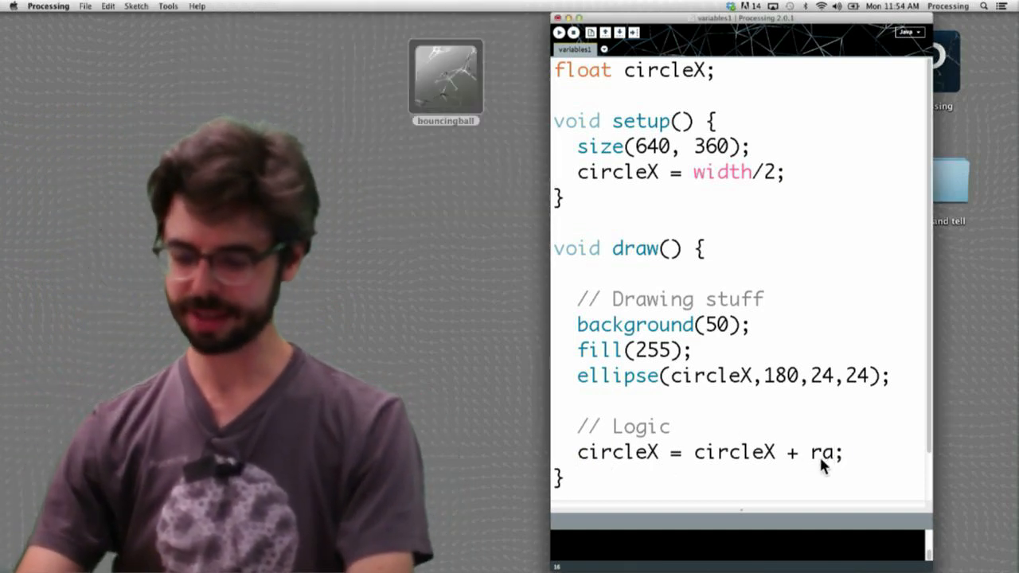
pyautogui.write('random(-2')
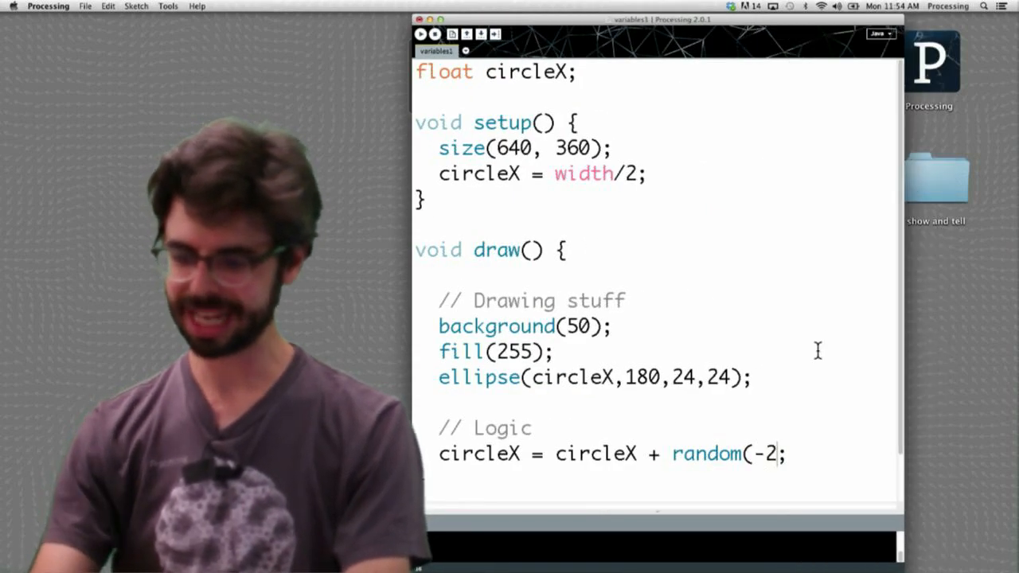
pyautogui.write(',2)')
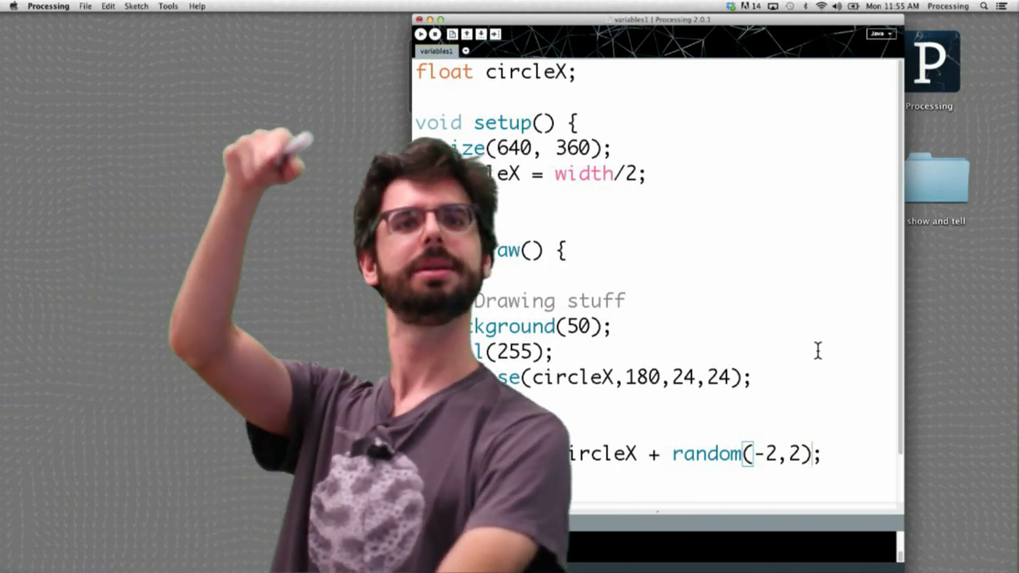
# Step: Open File > Save As to save the sketch as a new folder
pyautogui.click(420, 34)
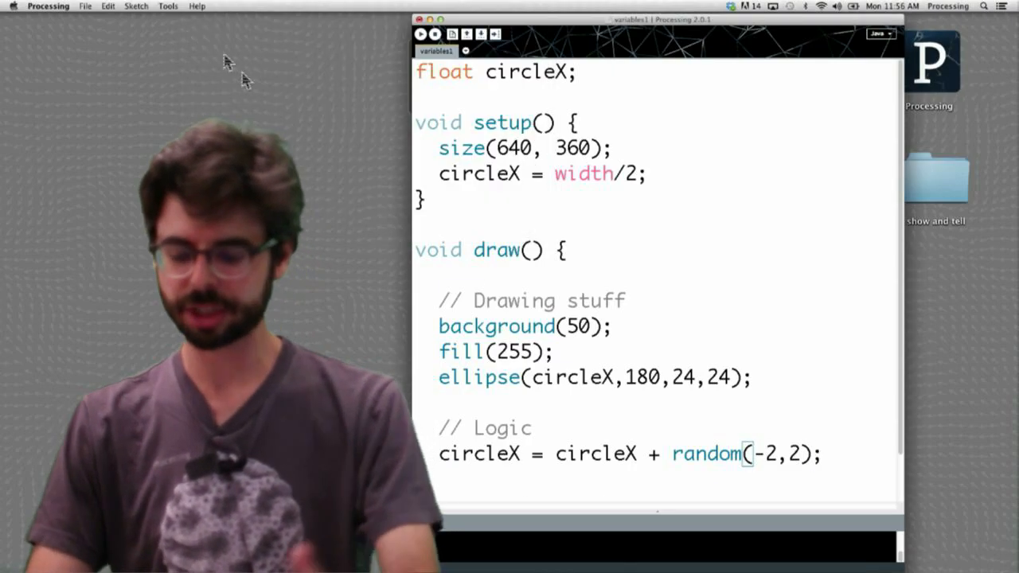
pyautogui.moveTo(324, 65)
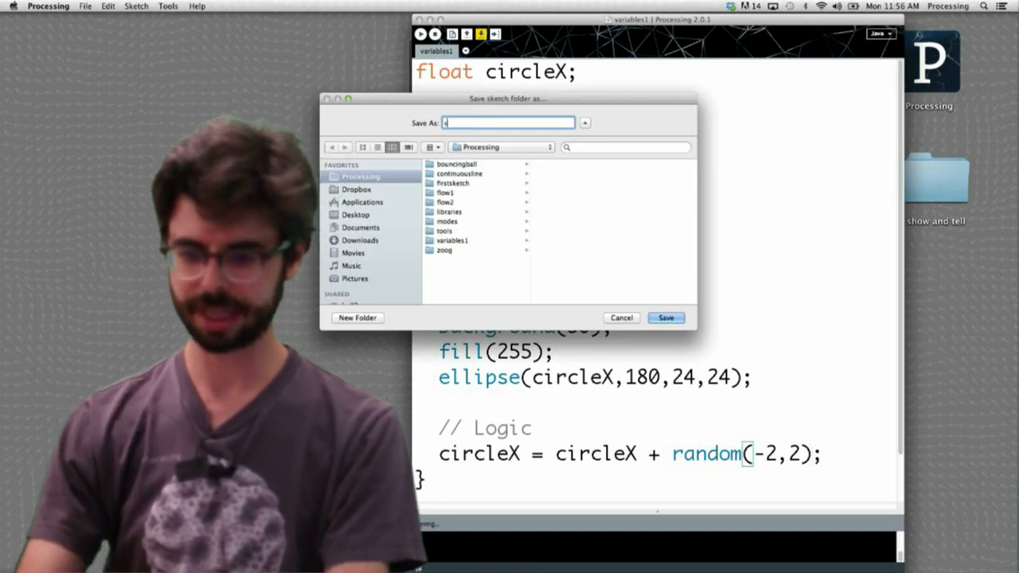
# Step: Save the sketch under the name random2
pyautogui.click(666, 317)
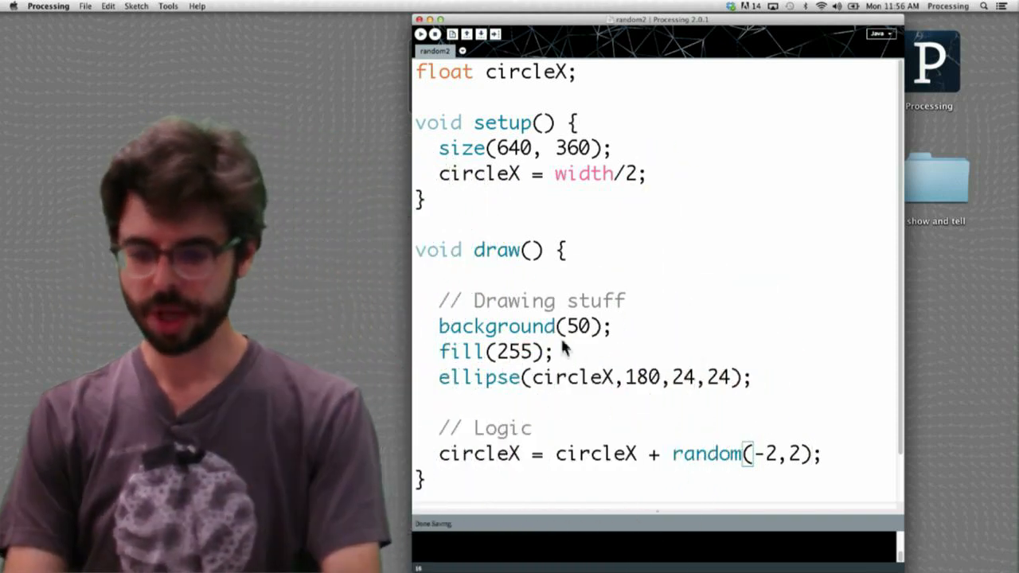
# Step: Declare float circleY, draw the ellipse at (circleX, circleY), and set circleY = height/2 in draw
pyautogui.write('float')
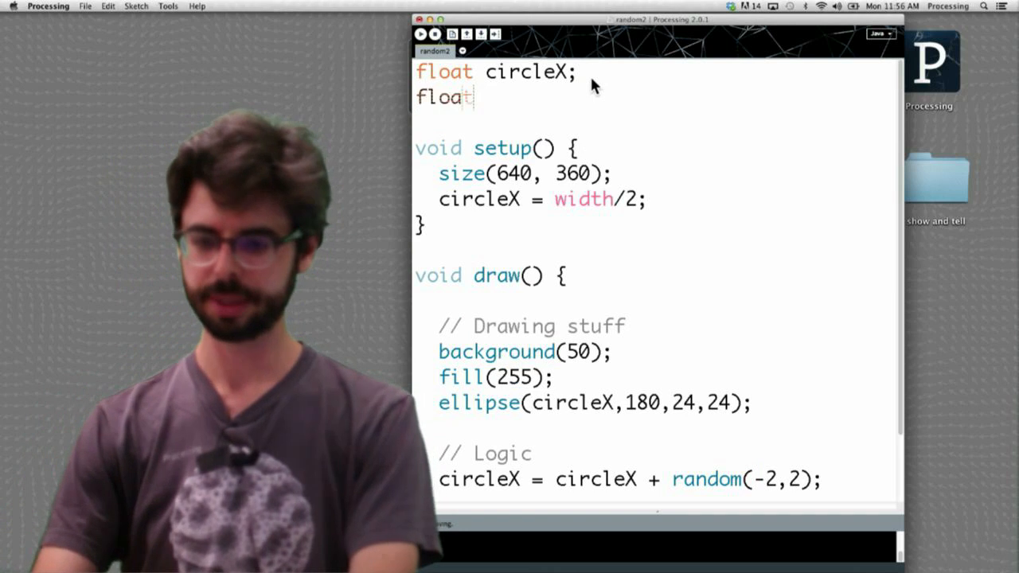
pyautogui.write('circleX y')
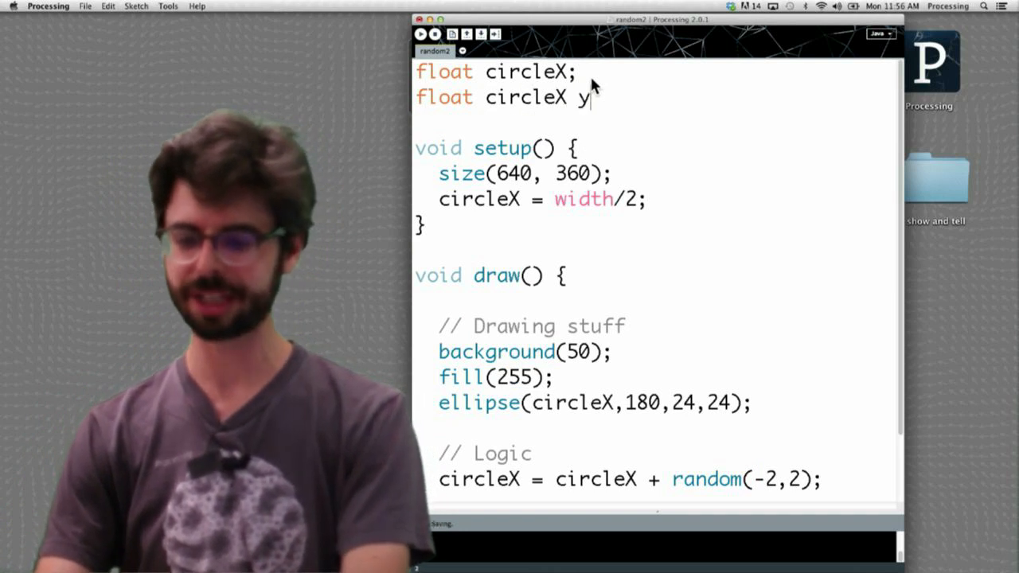
pyautogui.write('Y;')
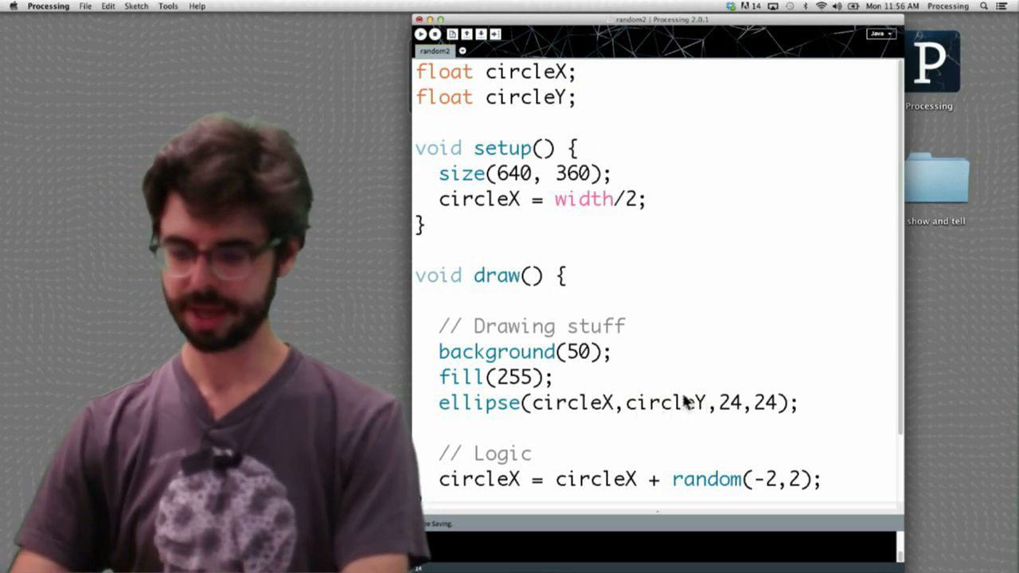
pyautogui.write('circl')
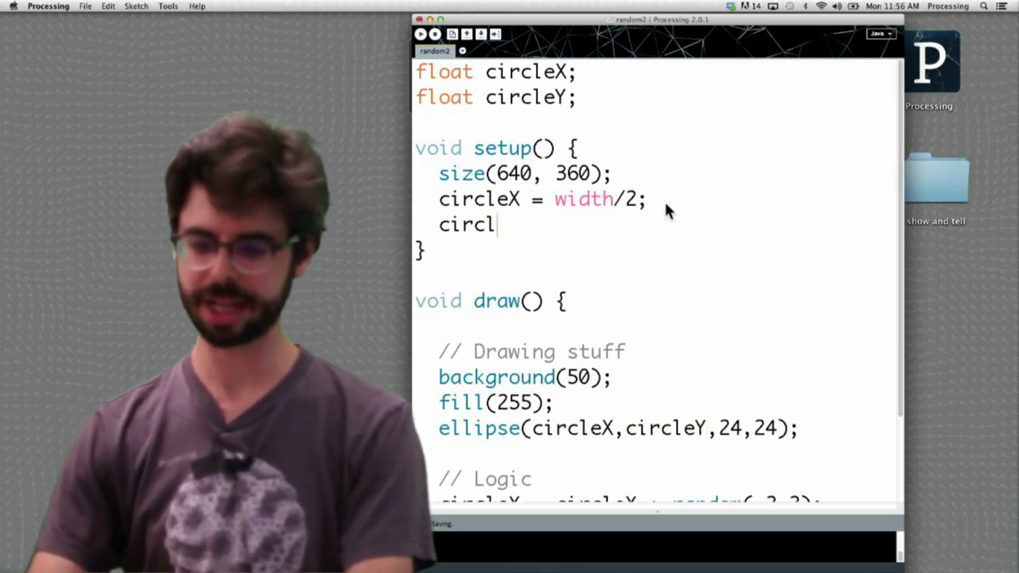
pyautogui.write('eY = height/2;')
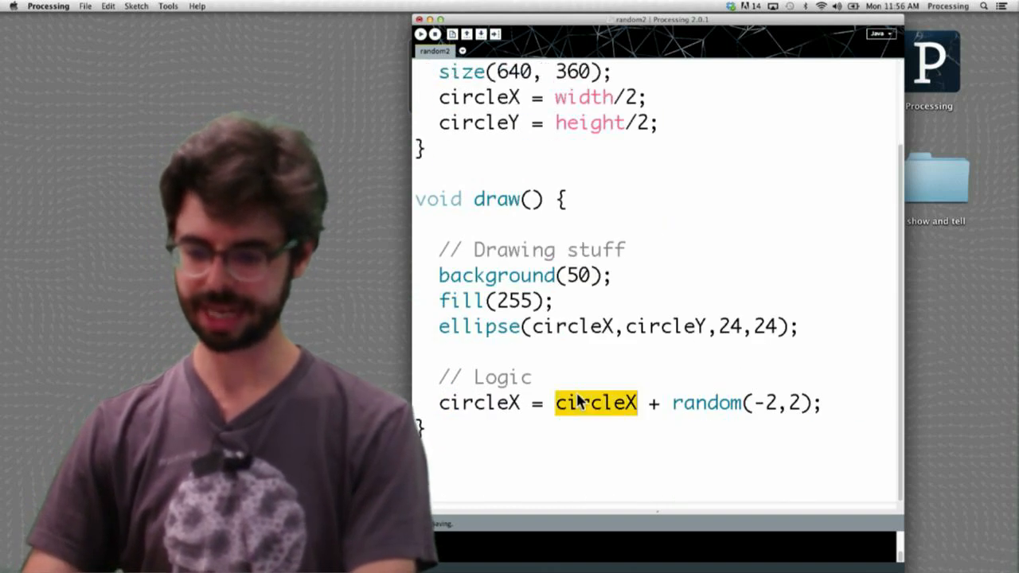
pyautogui.scroll(3)
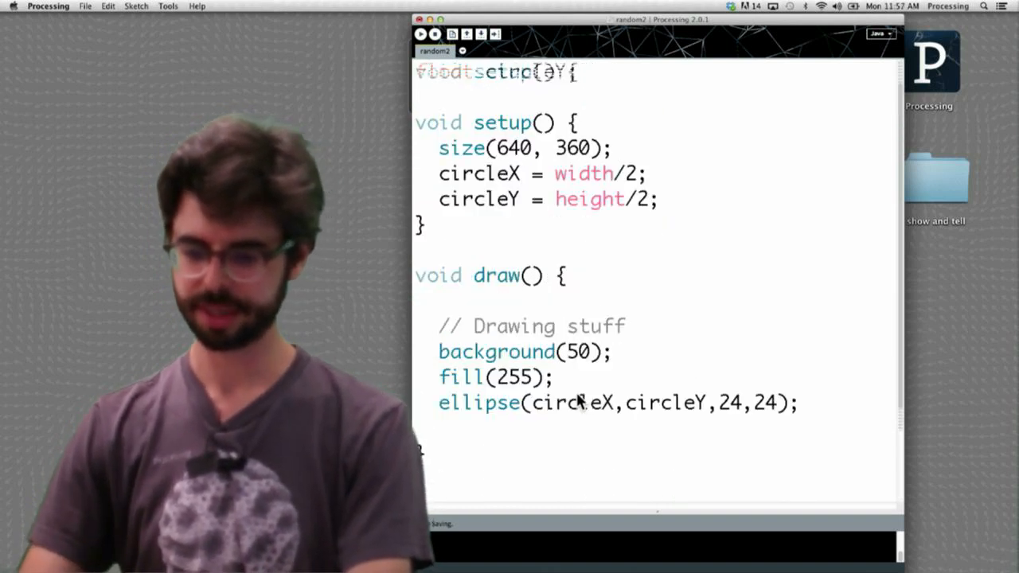
pyautogui.click(420, 34)
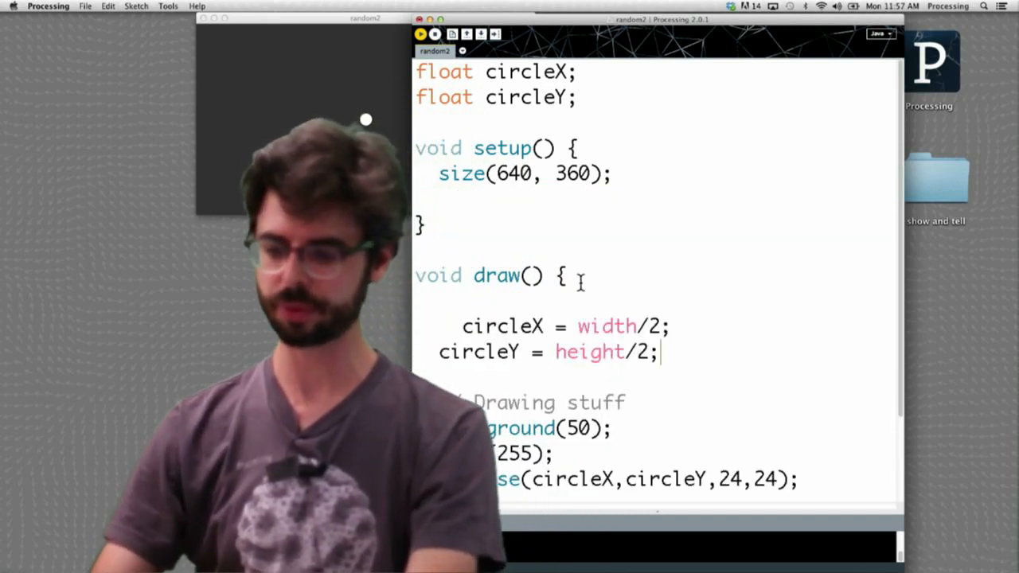
# Step: Set circleX = random(width) and circleY = random(height) in draw, removing background(50)
pyautogui.write('rab')
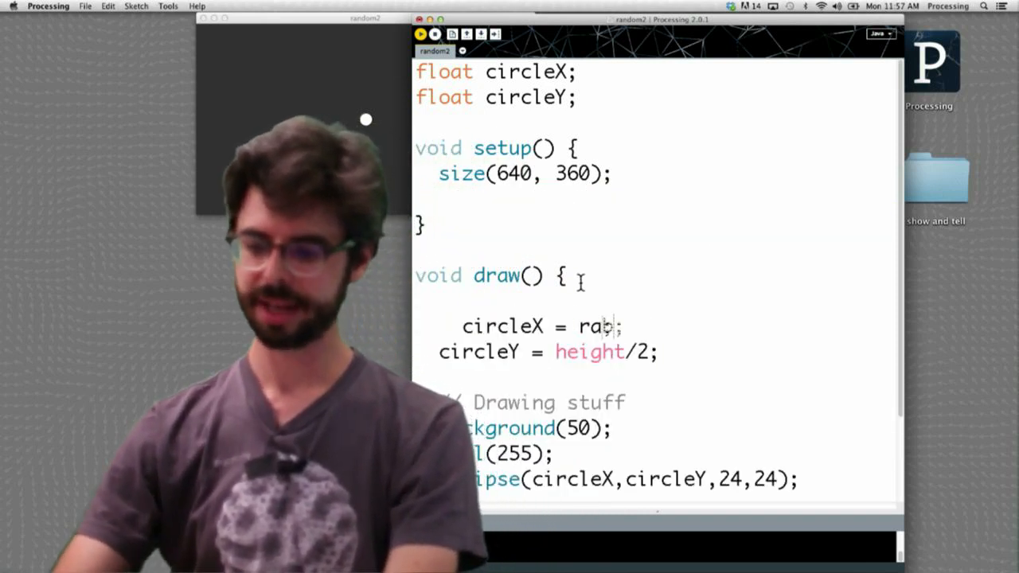
pyautogui.write('ndom(wi')
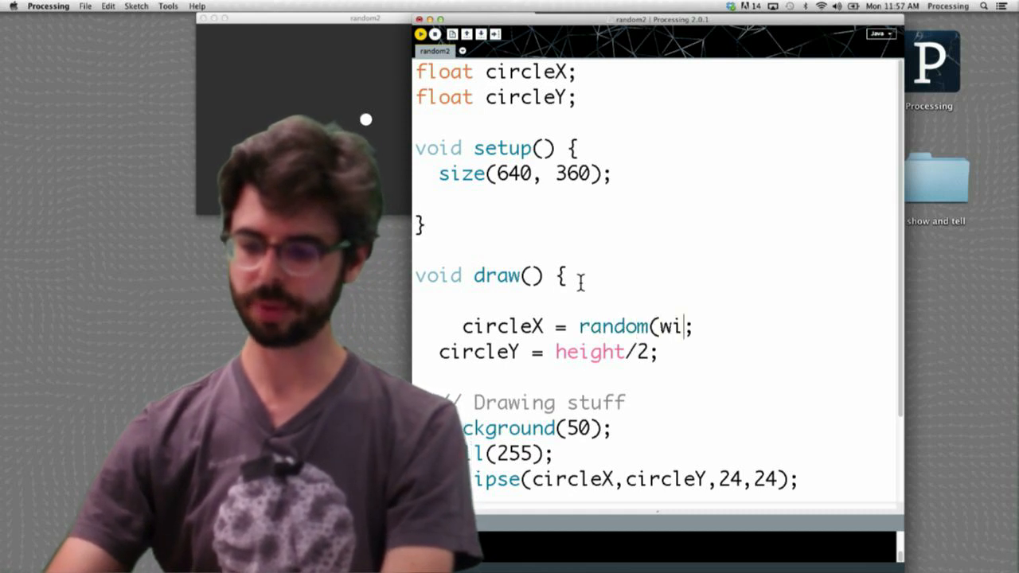
pyautogui.write('dth)')
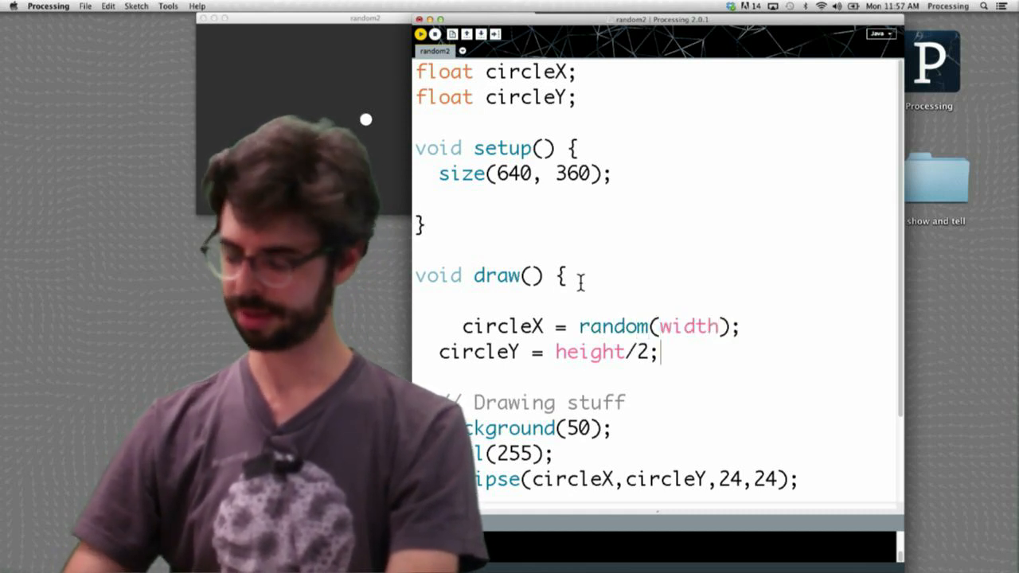
pyautogui.write('r')
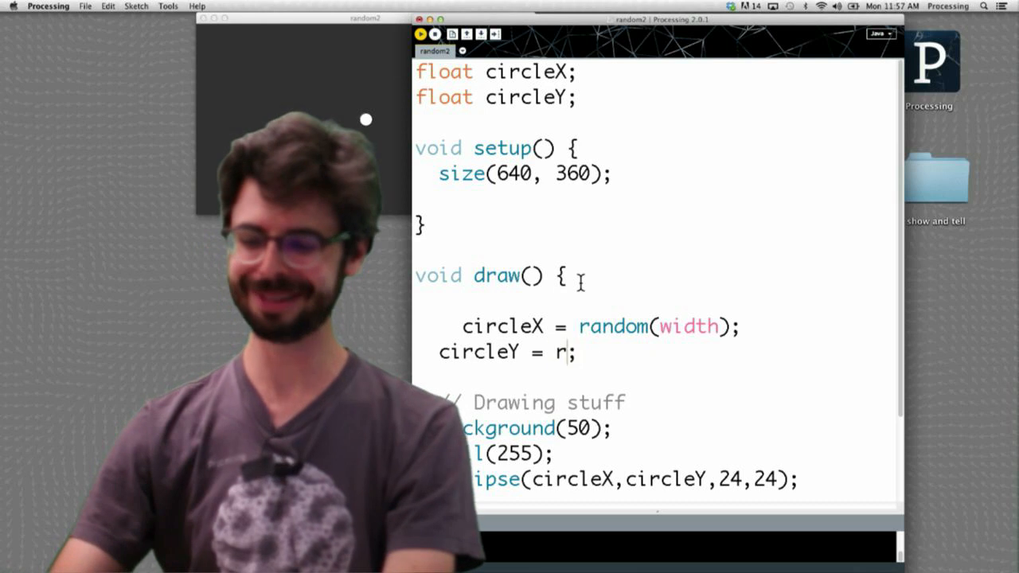
pyautogui.write('andom(height)')
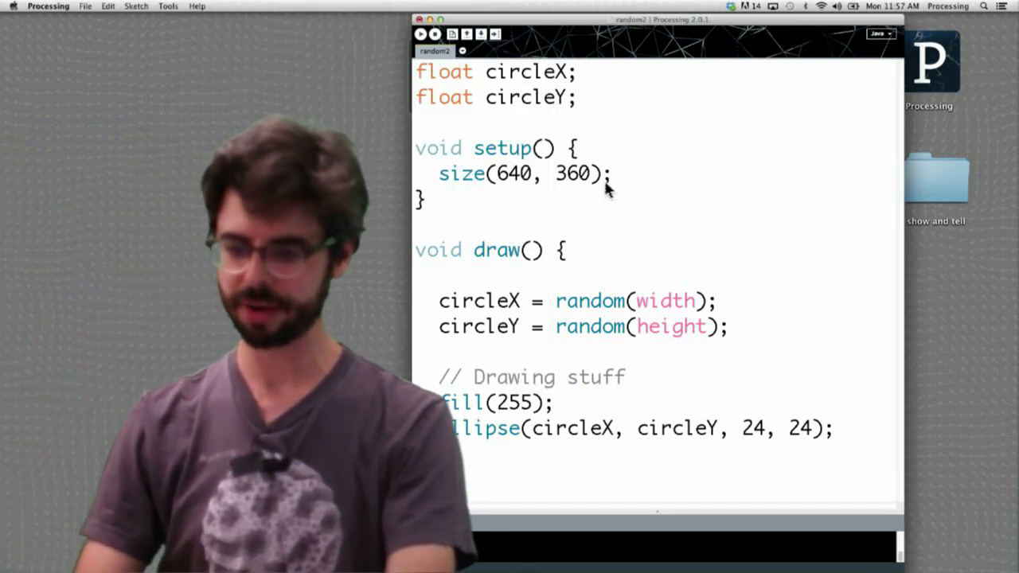
# Step: Add background(50); to setup and run the sketch to accumulate circles
pyautogui.write('background(50);')
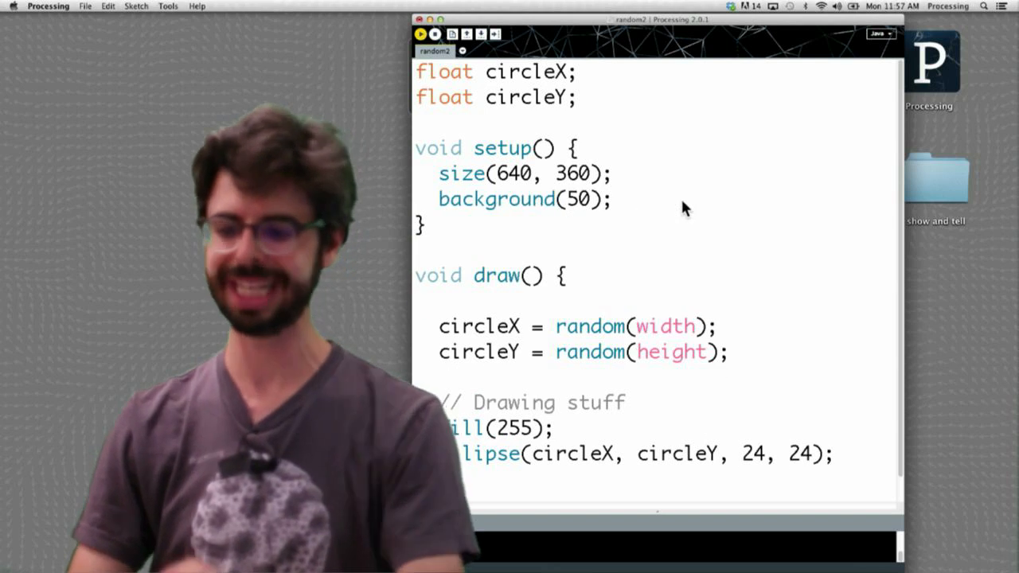
pyautogui.click(420, 34)
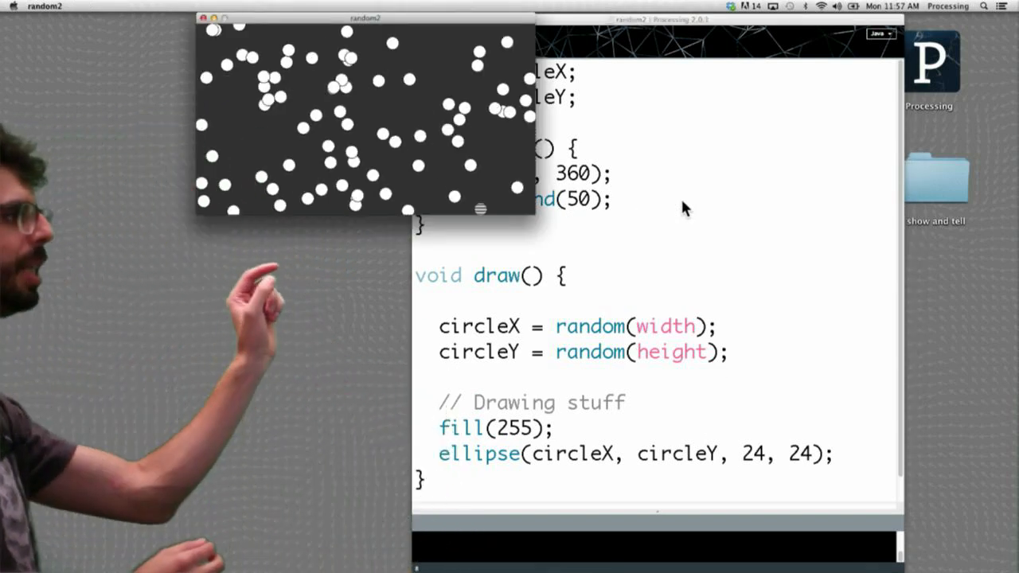